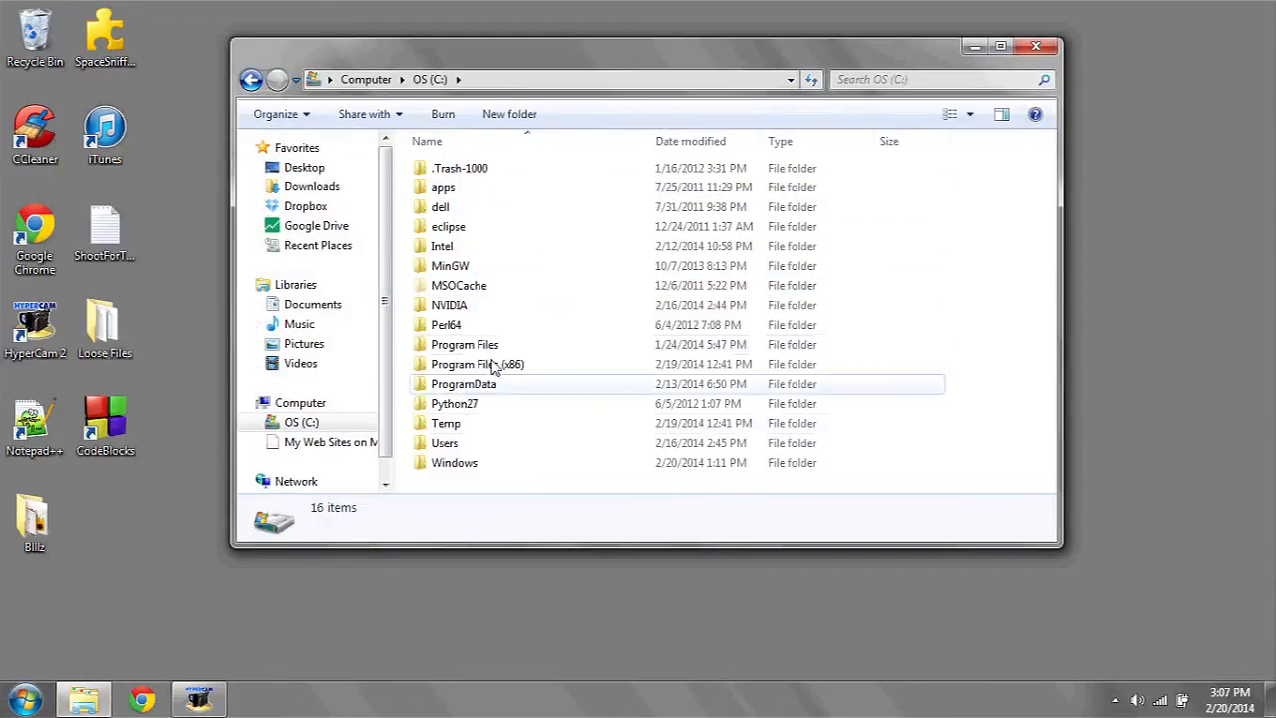
# Step: Open C:\Windows and scroll the file list down to System32
pyautogui.doubleClick(453, 461)
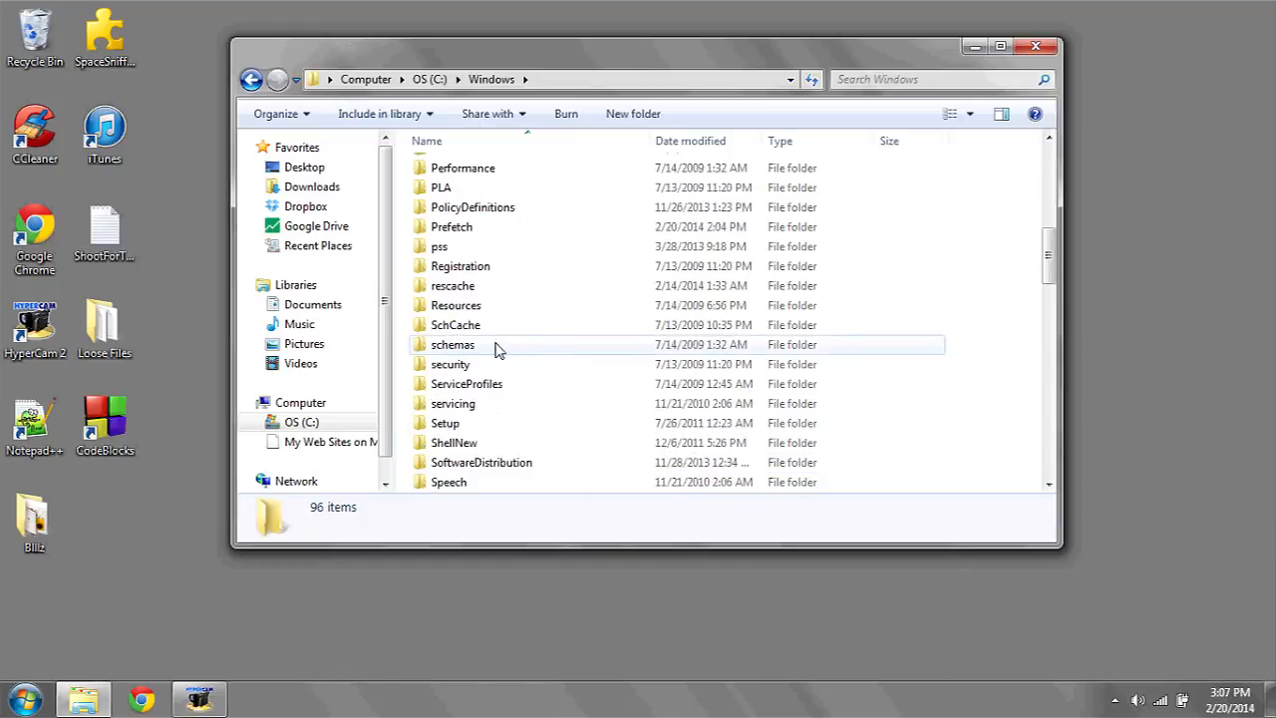
pyautogui.scroll(-3)
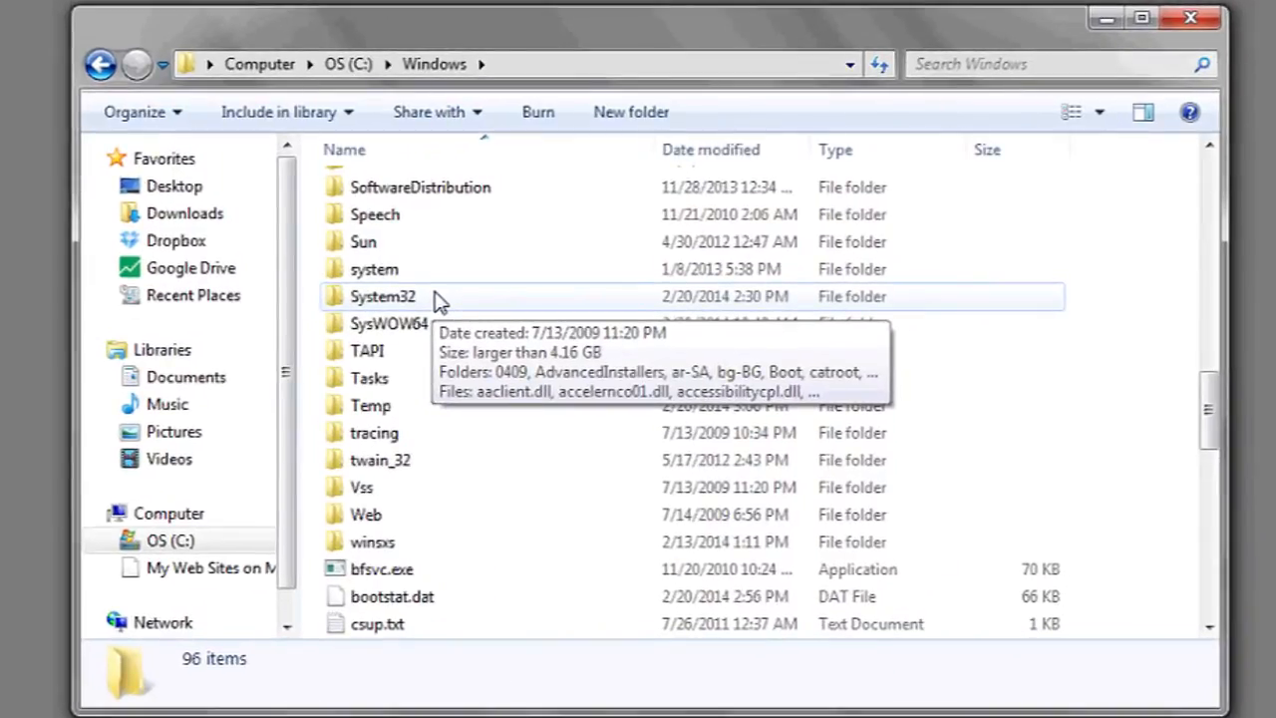
pyautogui.moveTo(399, 337)
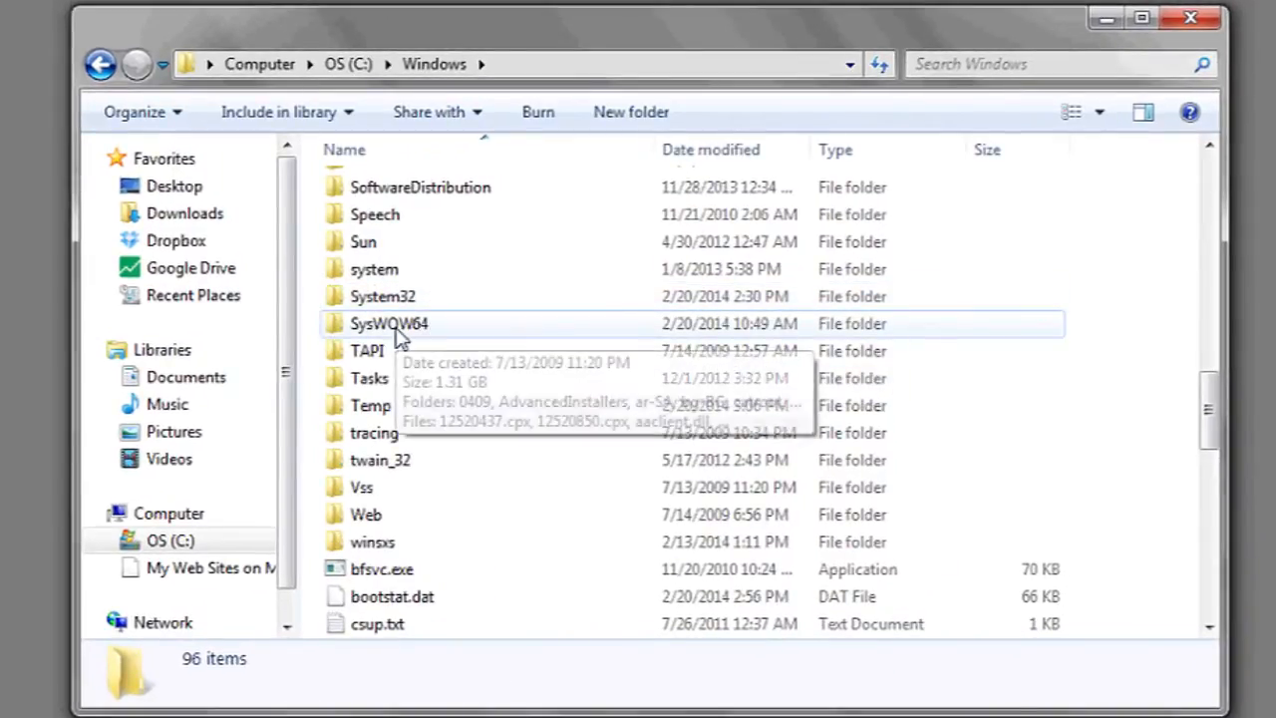
pyautogui.moveTo(419, 304)
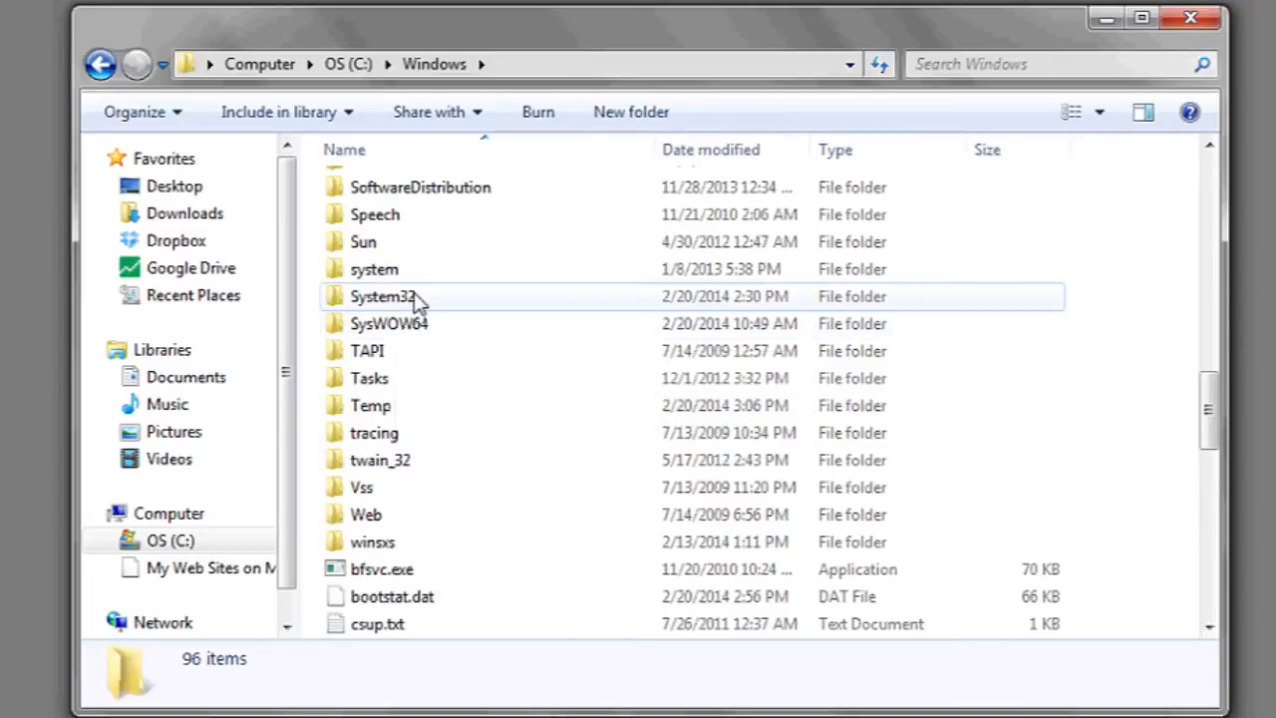
pyautogui.moveTo(386, 297)
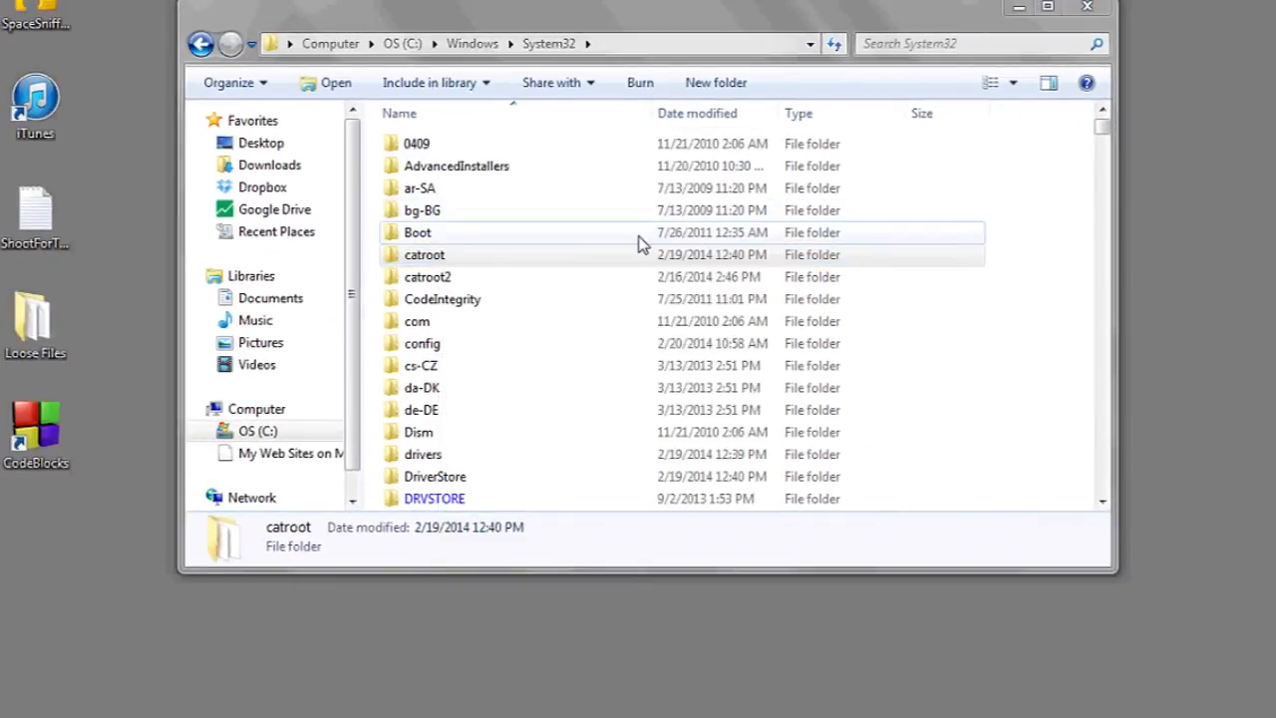
# Step: Select the catroot folder inside C:\Windows\System32
pyautogui.click(426, 255)
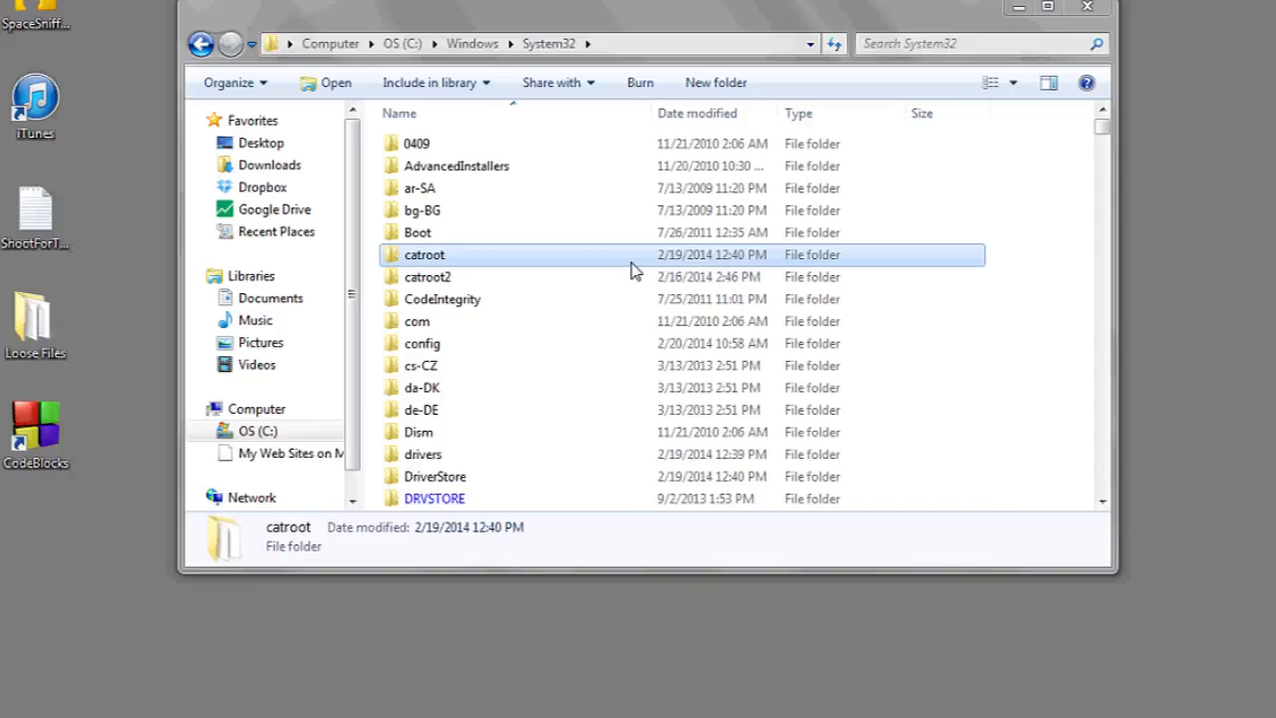